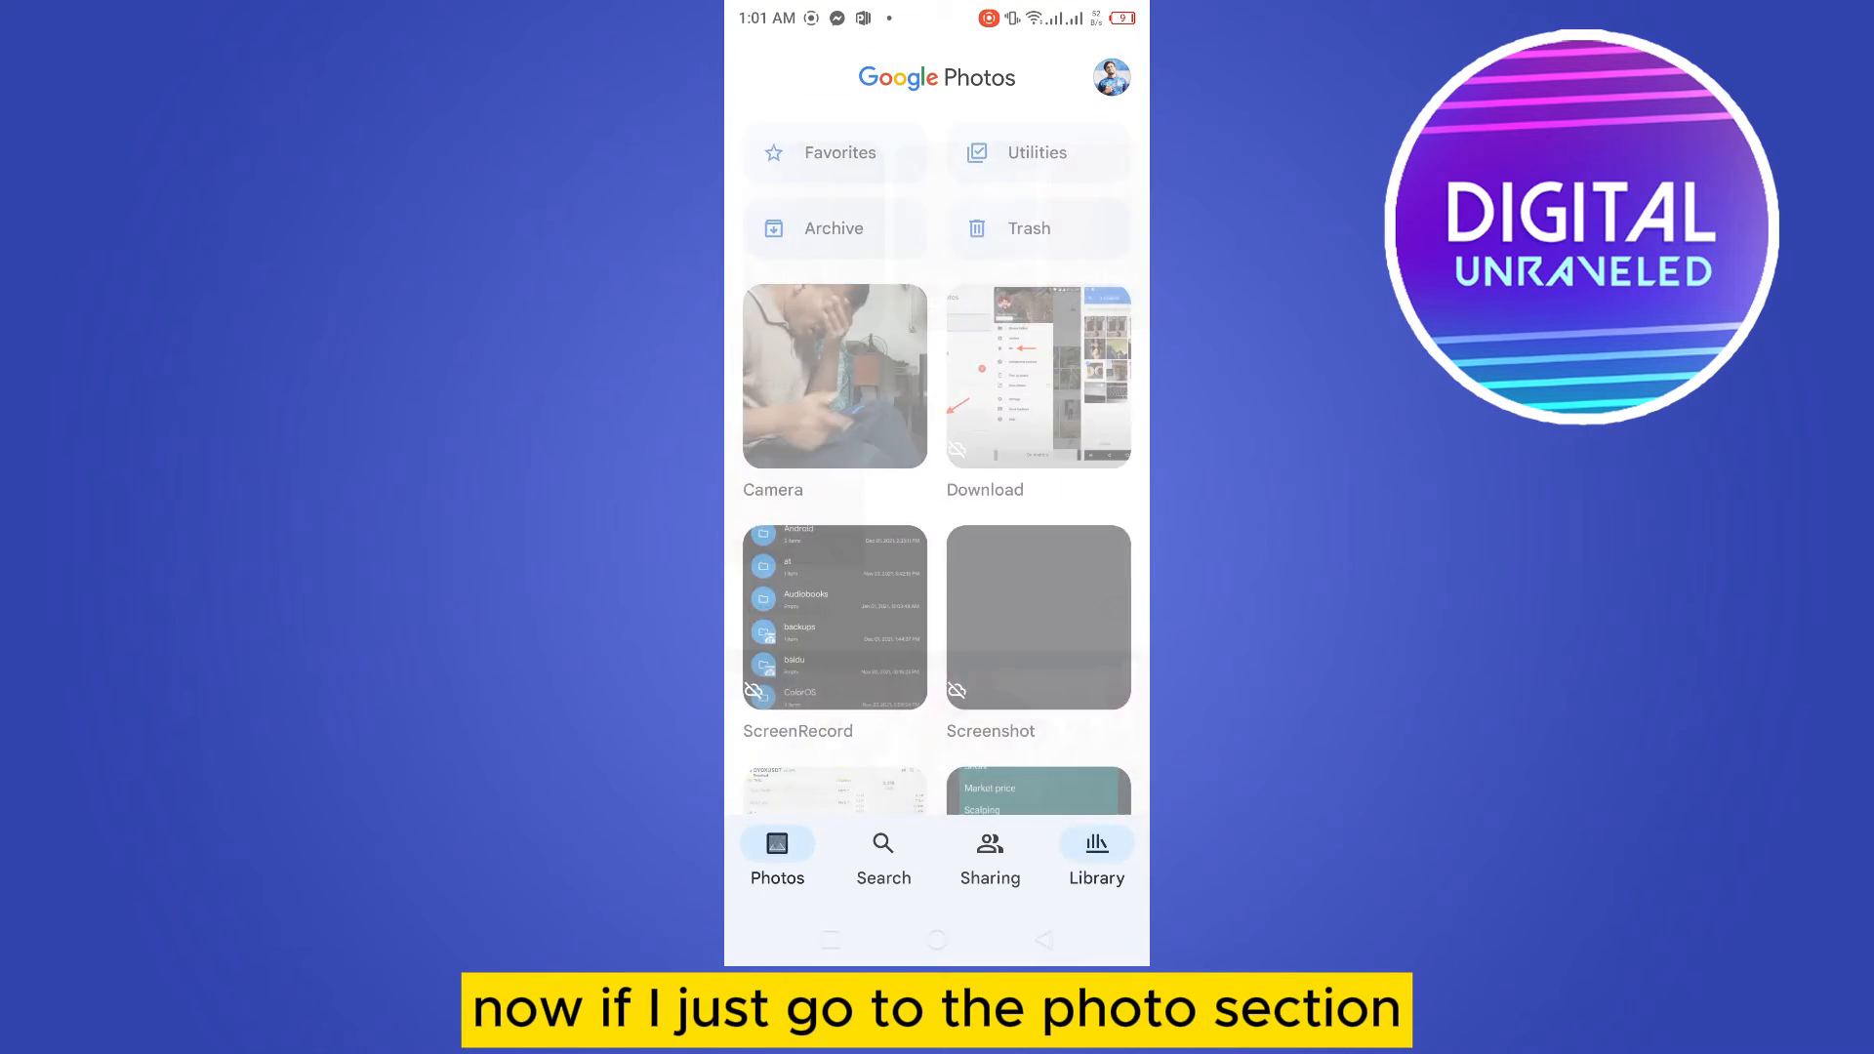
Switch from the Photos timeline to the Library with its Favorites, Utilities, Archive, Trash and device albums.
{"action": "left_click", "coordinate": [777, 855]}
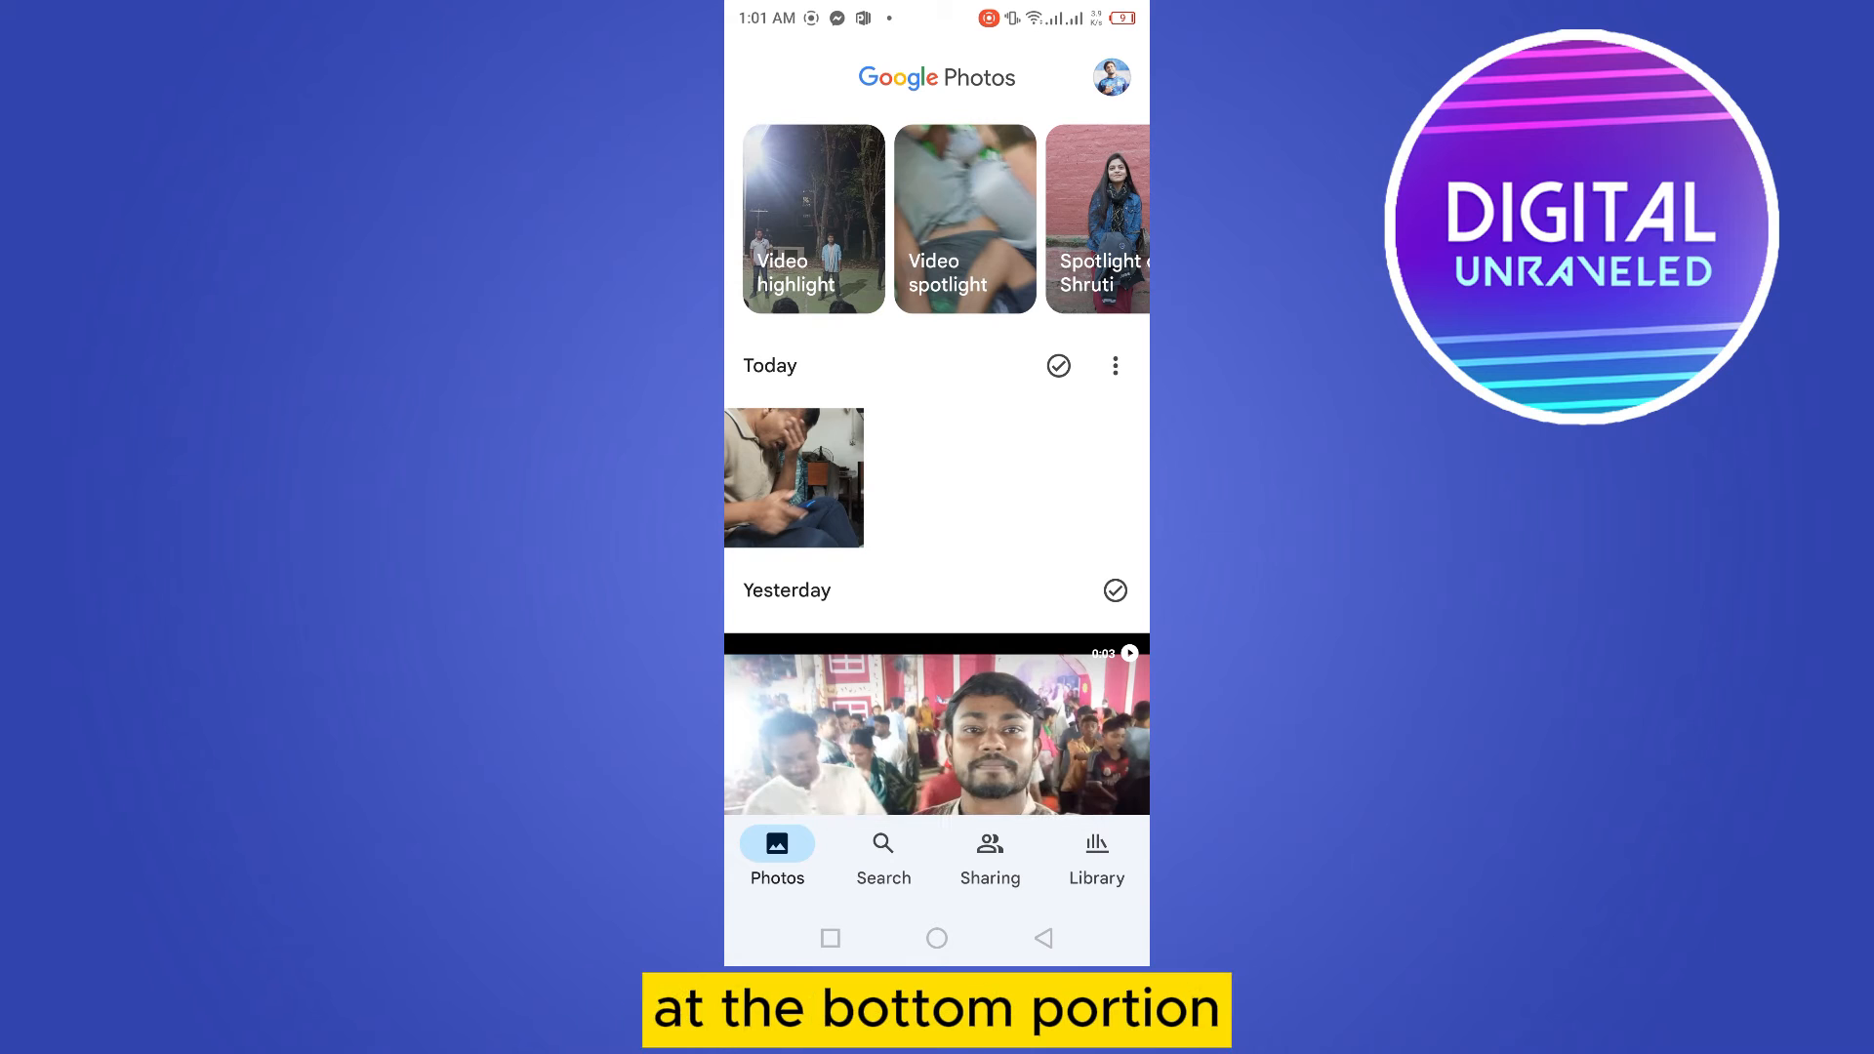
{"action": "left_click", "coordinate": [1096, 859]}
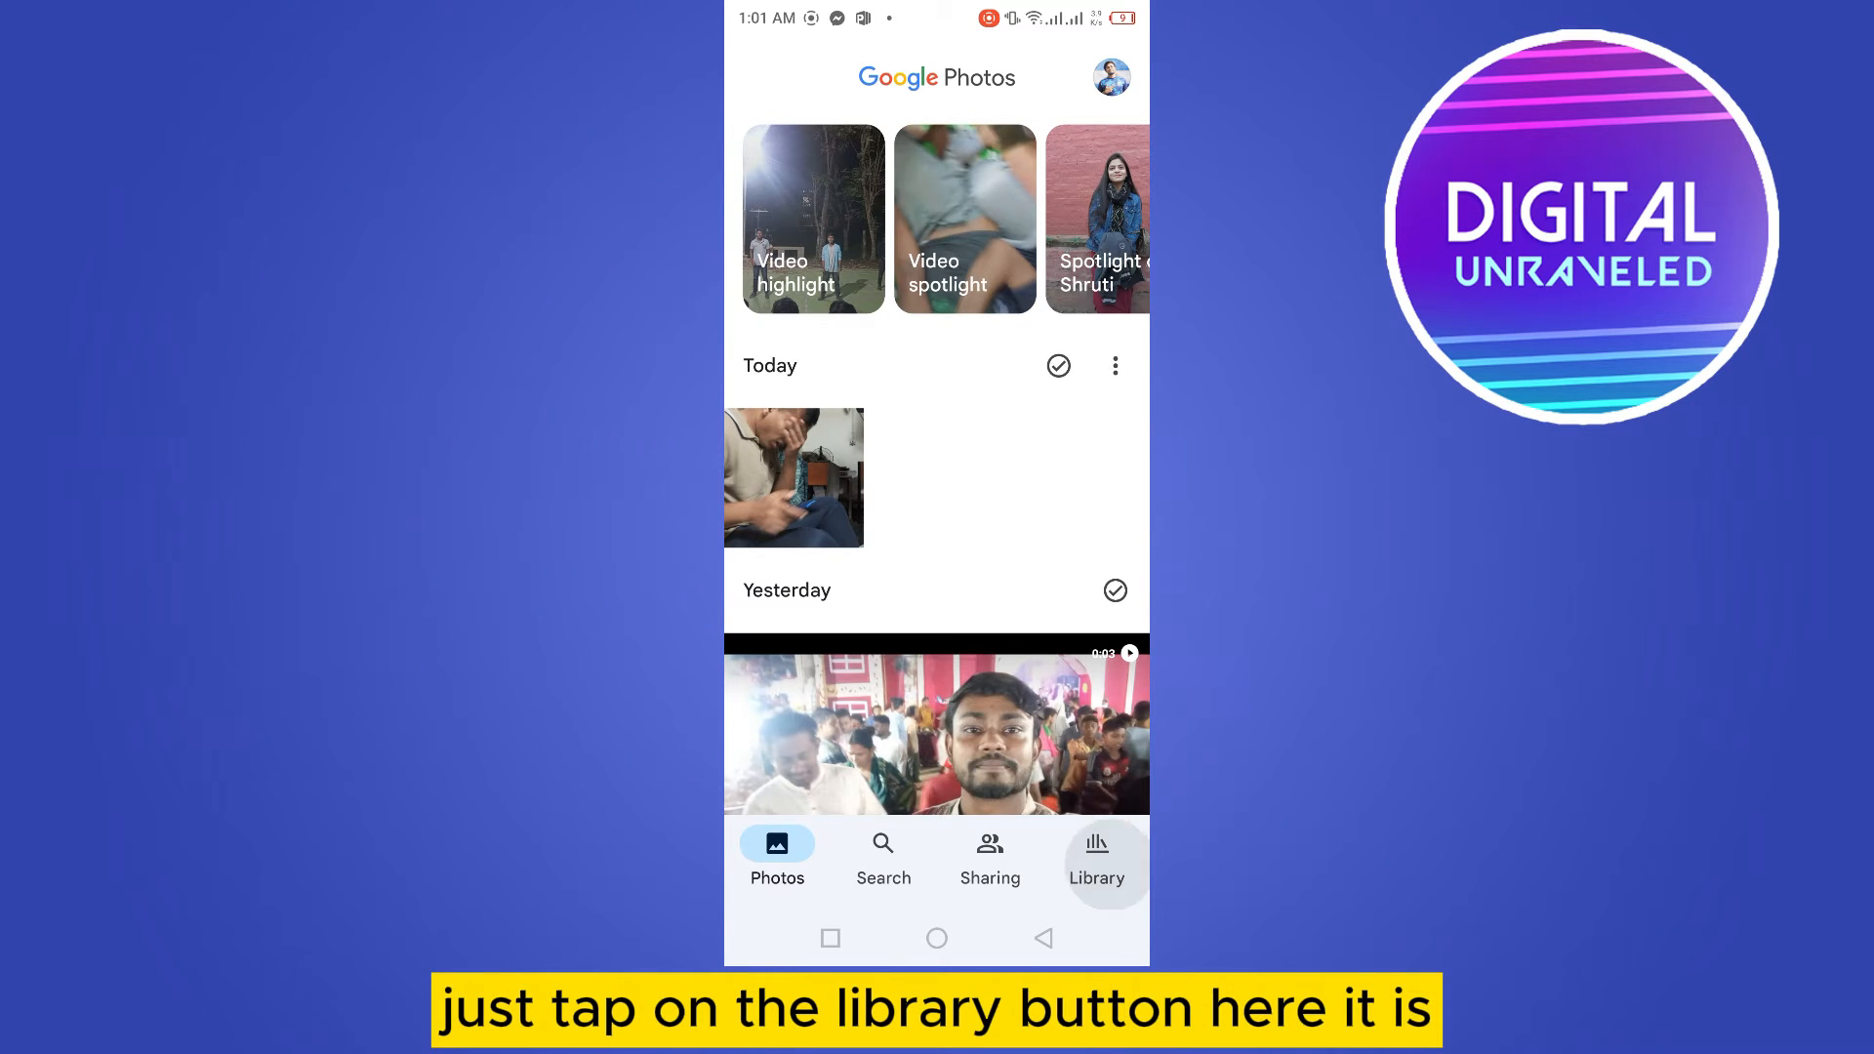
{"action": "left_click", "coordinate": [1095, 857]}
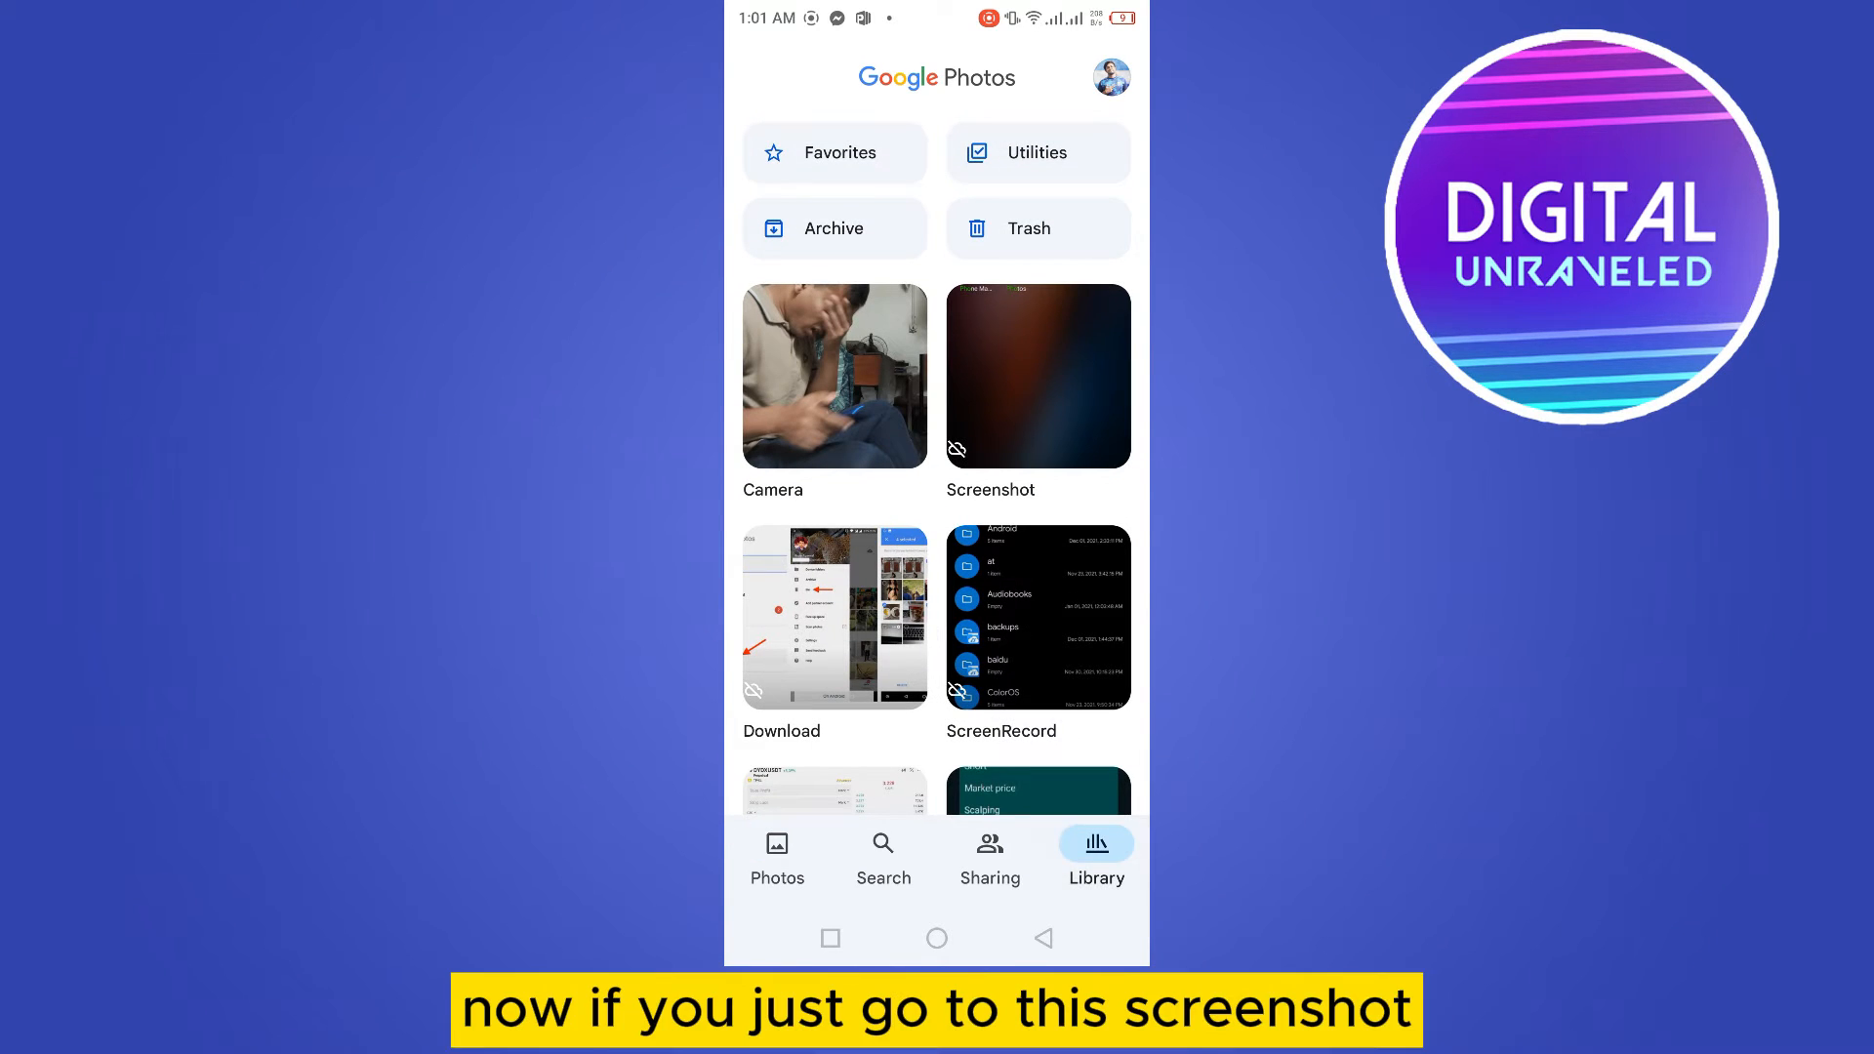
Move the newest screenshot in the Screenshot album to trash, allowing the move.
{"action": "left_click", "coordinate": [1036, 375]}
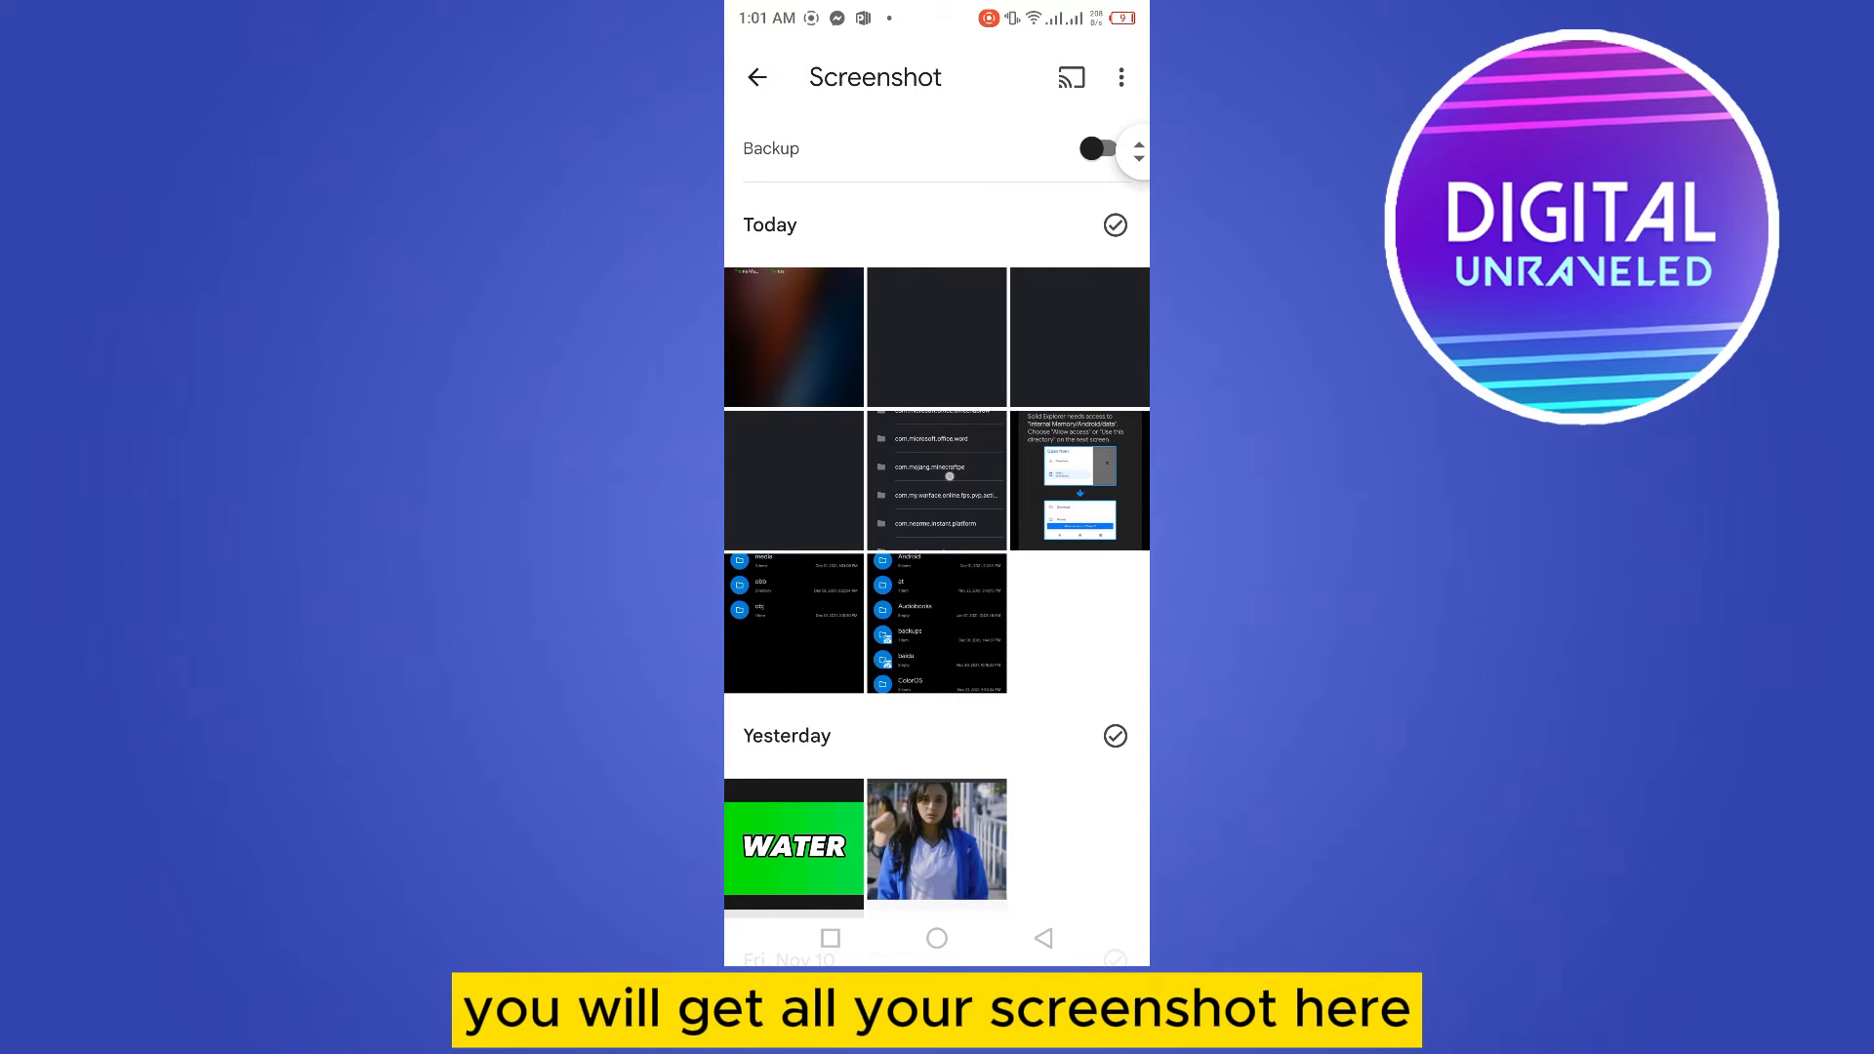
{"action": "left_click", "coordinate": [792, 338]}
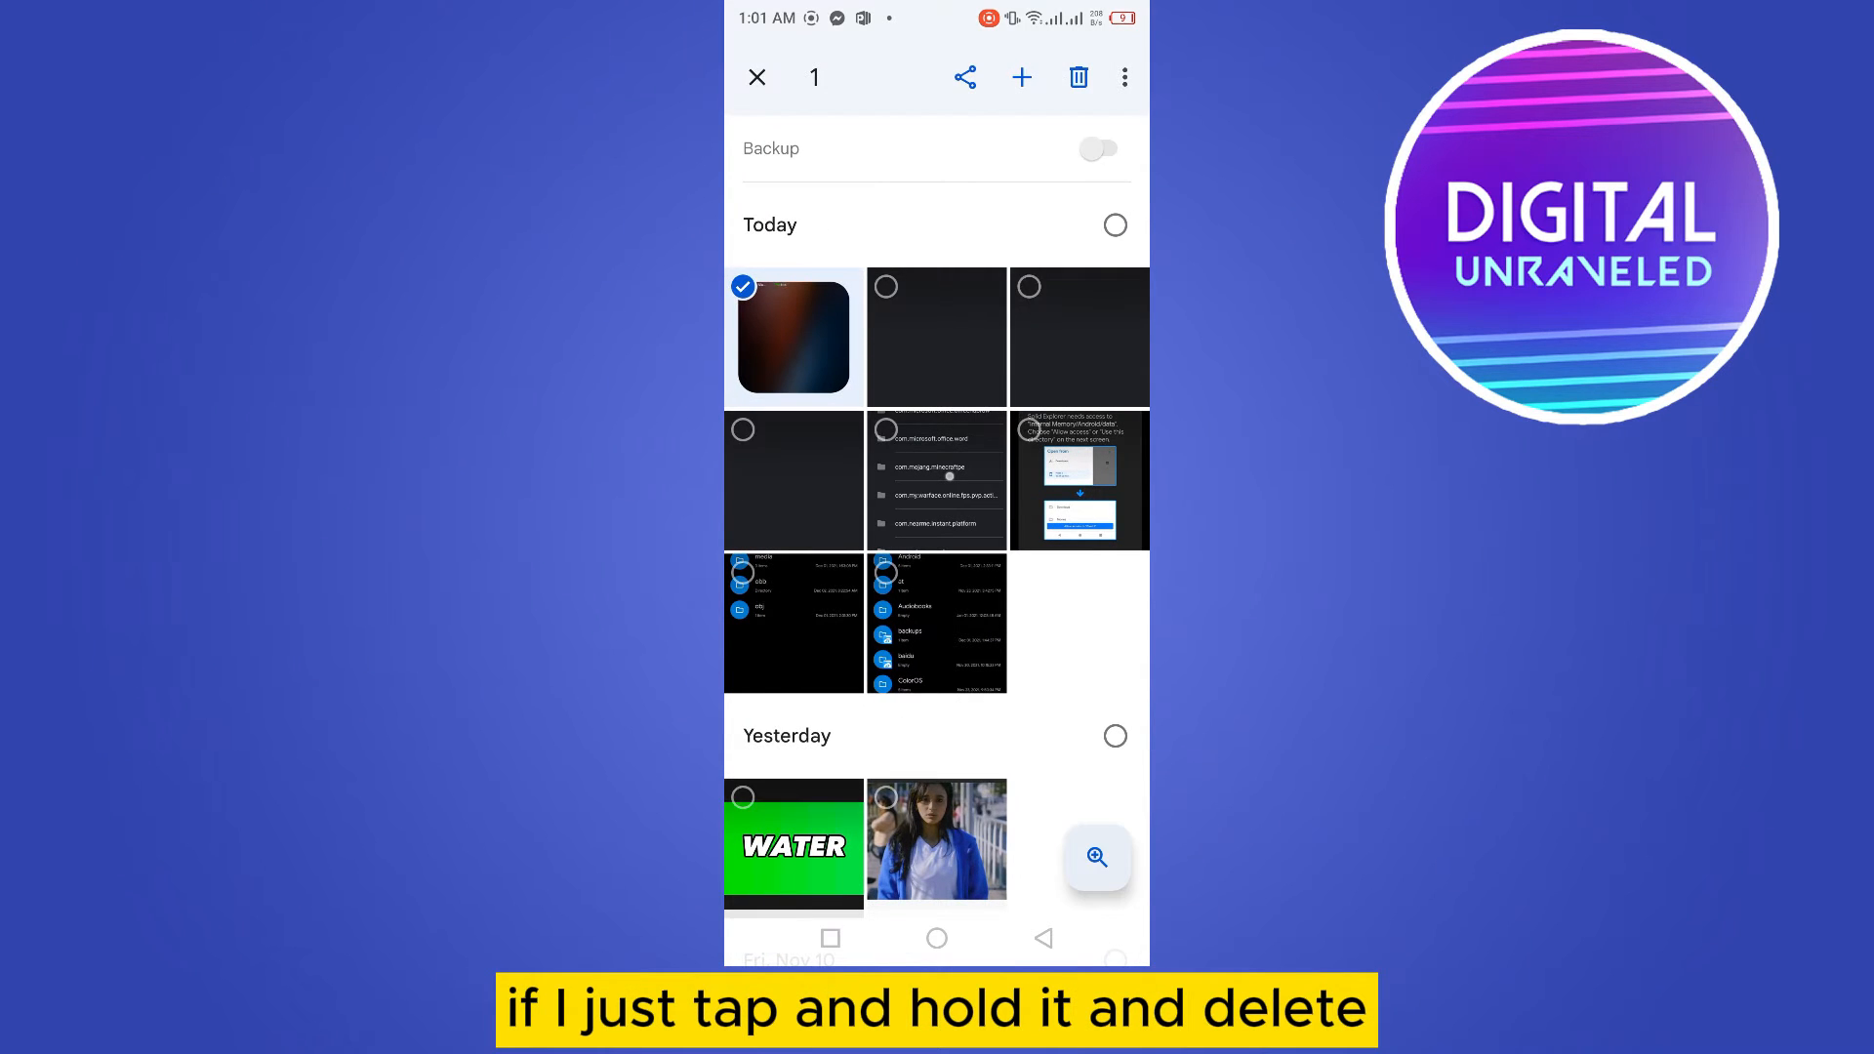
{"action": "left_click", "coordinate": [1078, 76]}
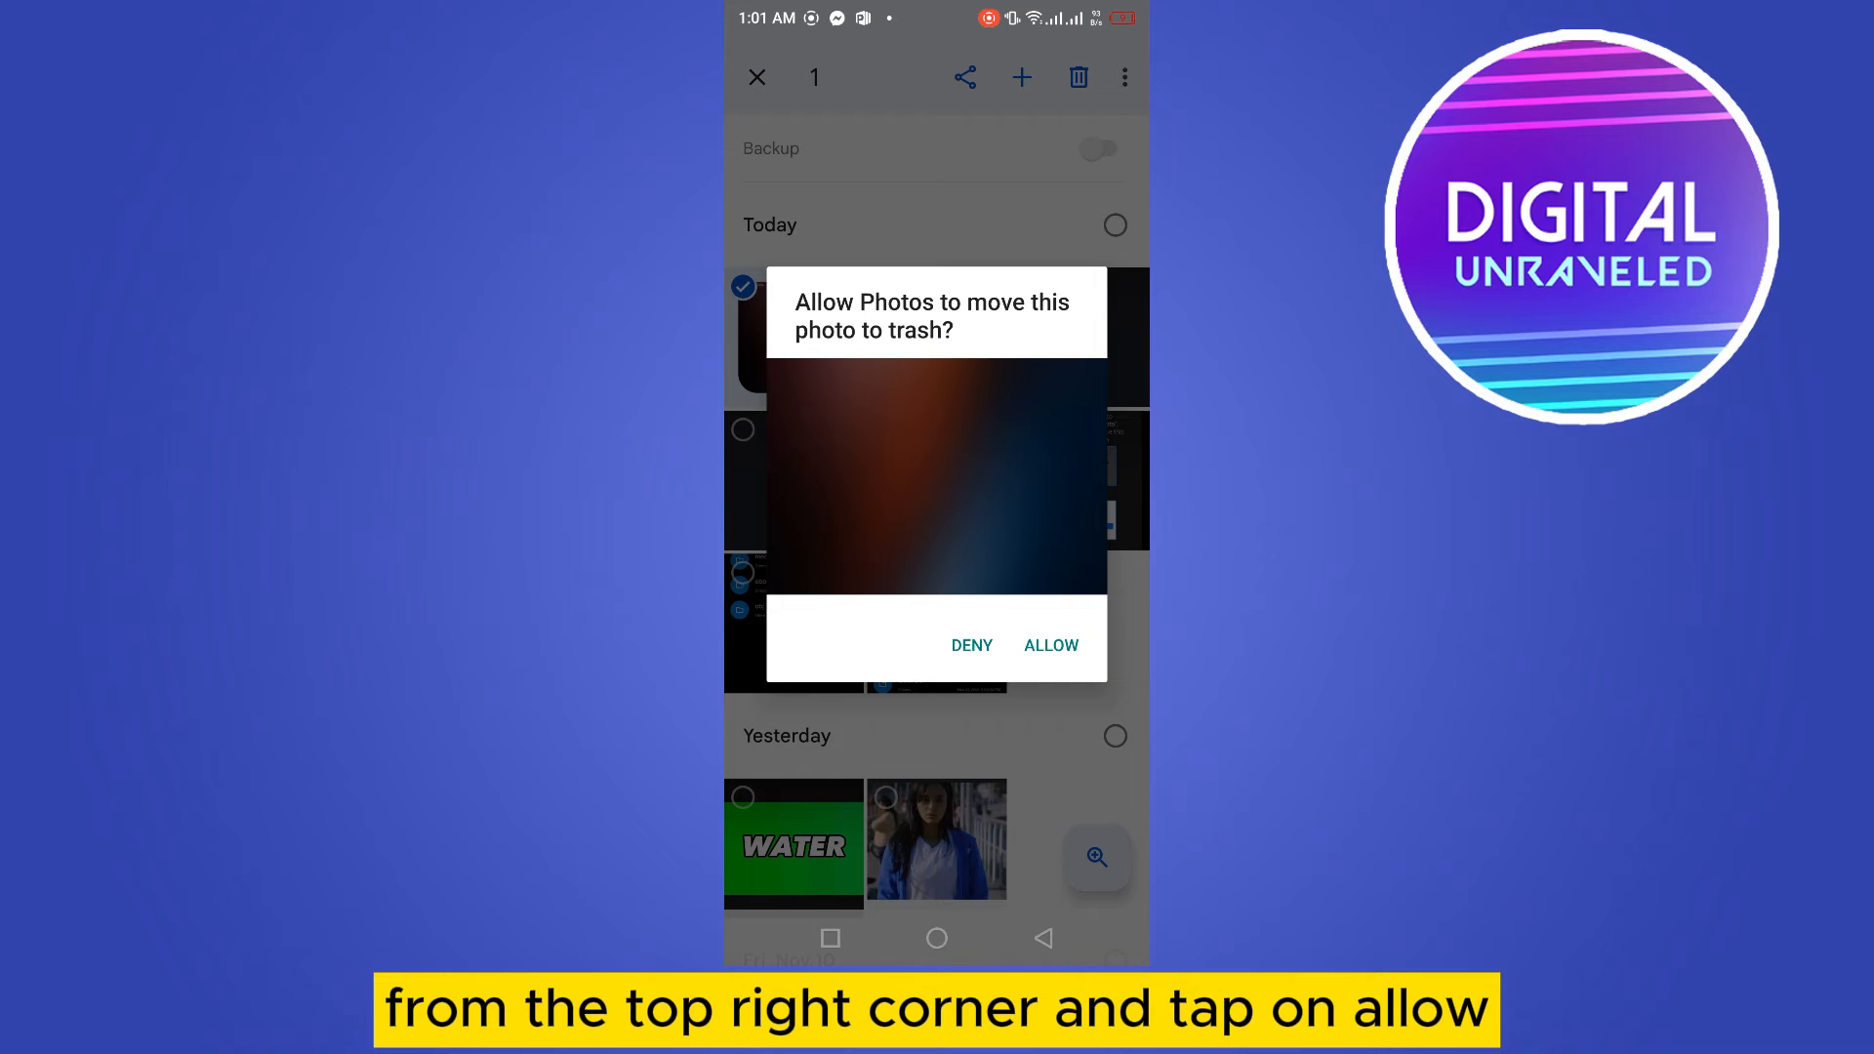
{"action": "left_click", "coordinate": [1051, 644]}
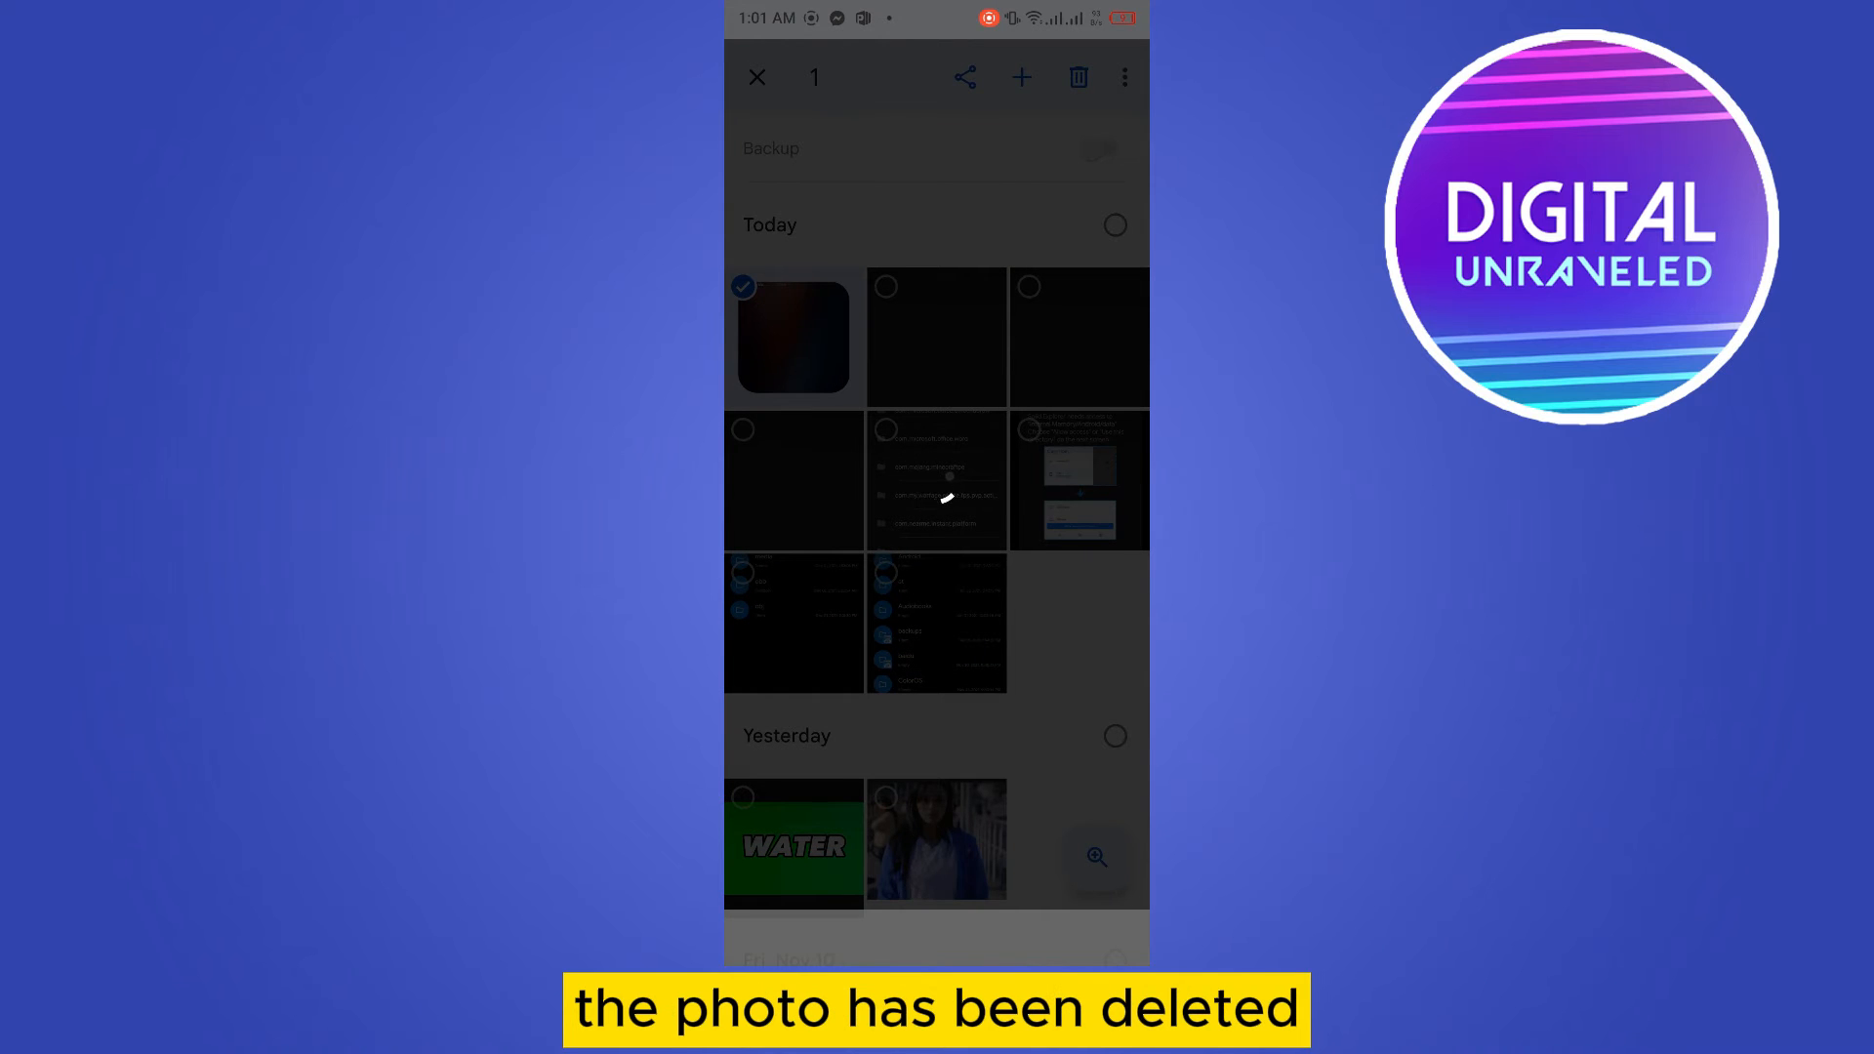
{"action": "left_click", "coordinate": [1078, 76]}
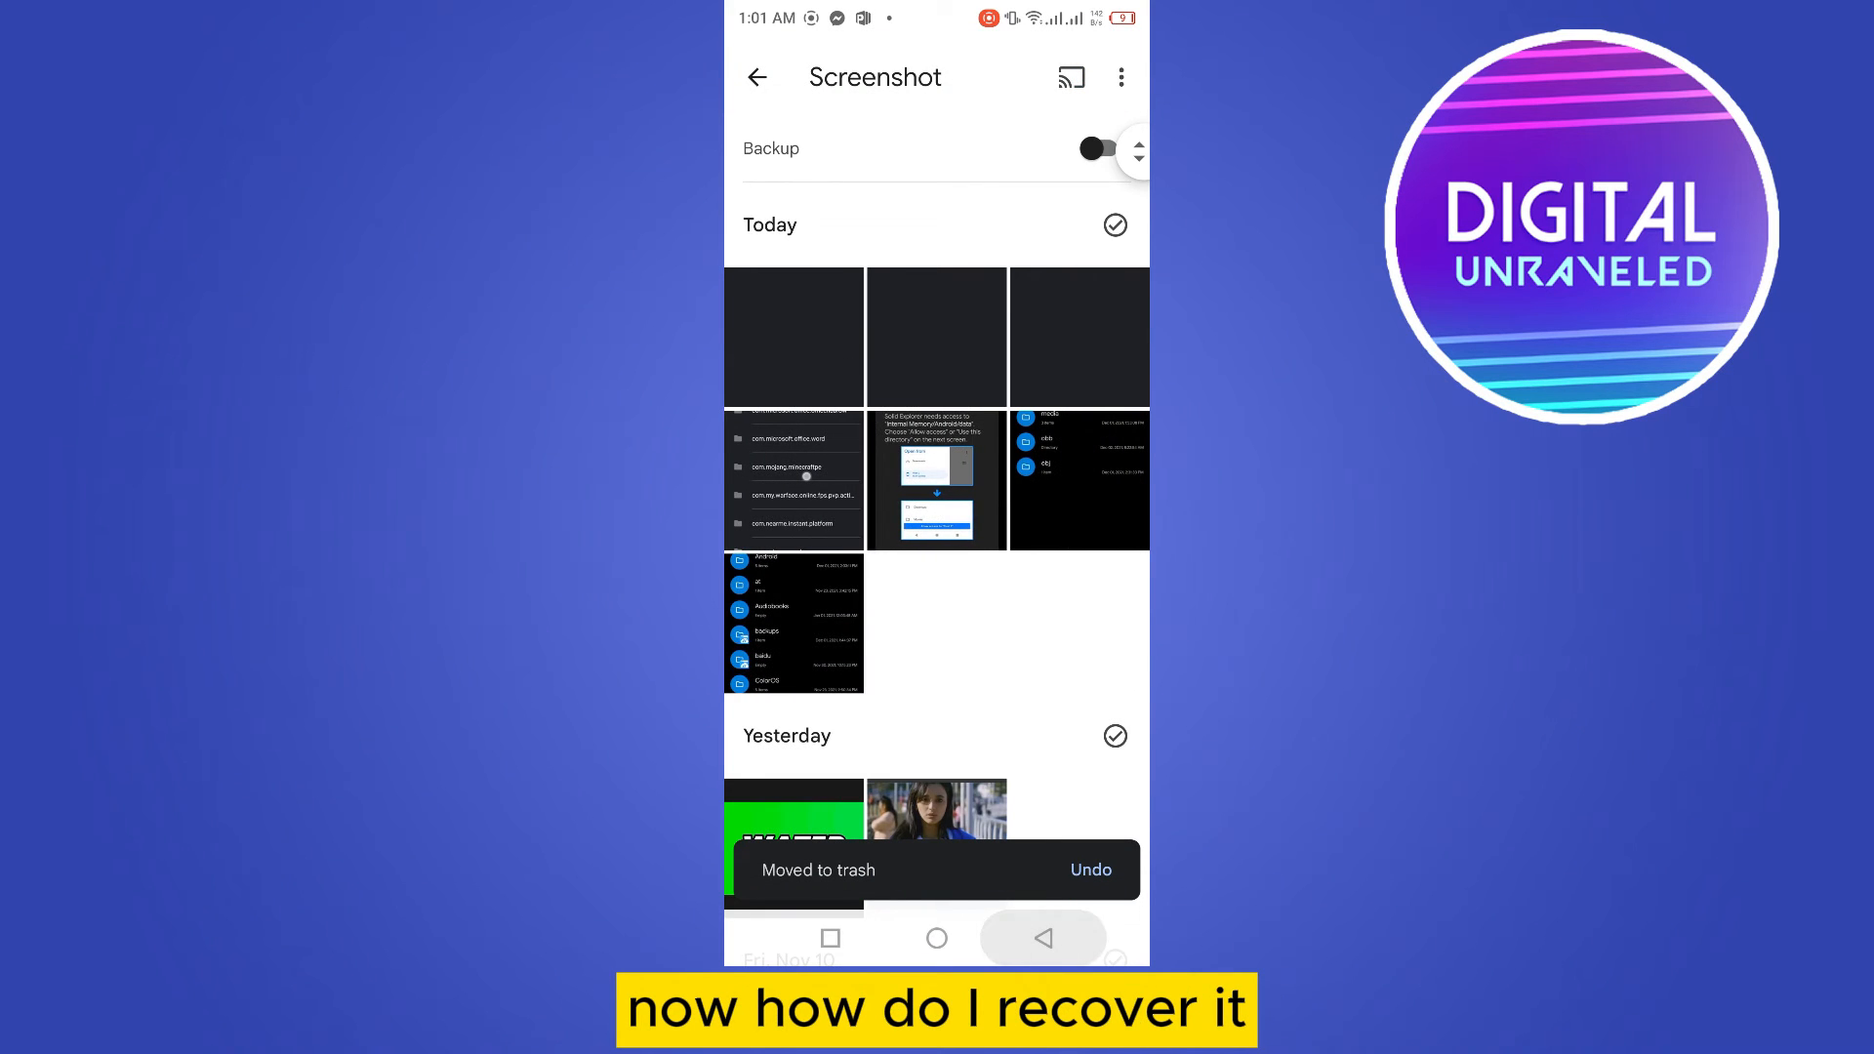
From Library > Trash, restore one trashed screenshot, leaving three items in Trash.
{"action": "left_click", "coordinate": [758, 76]}
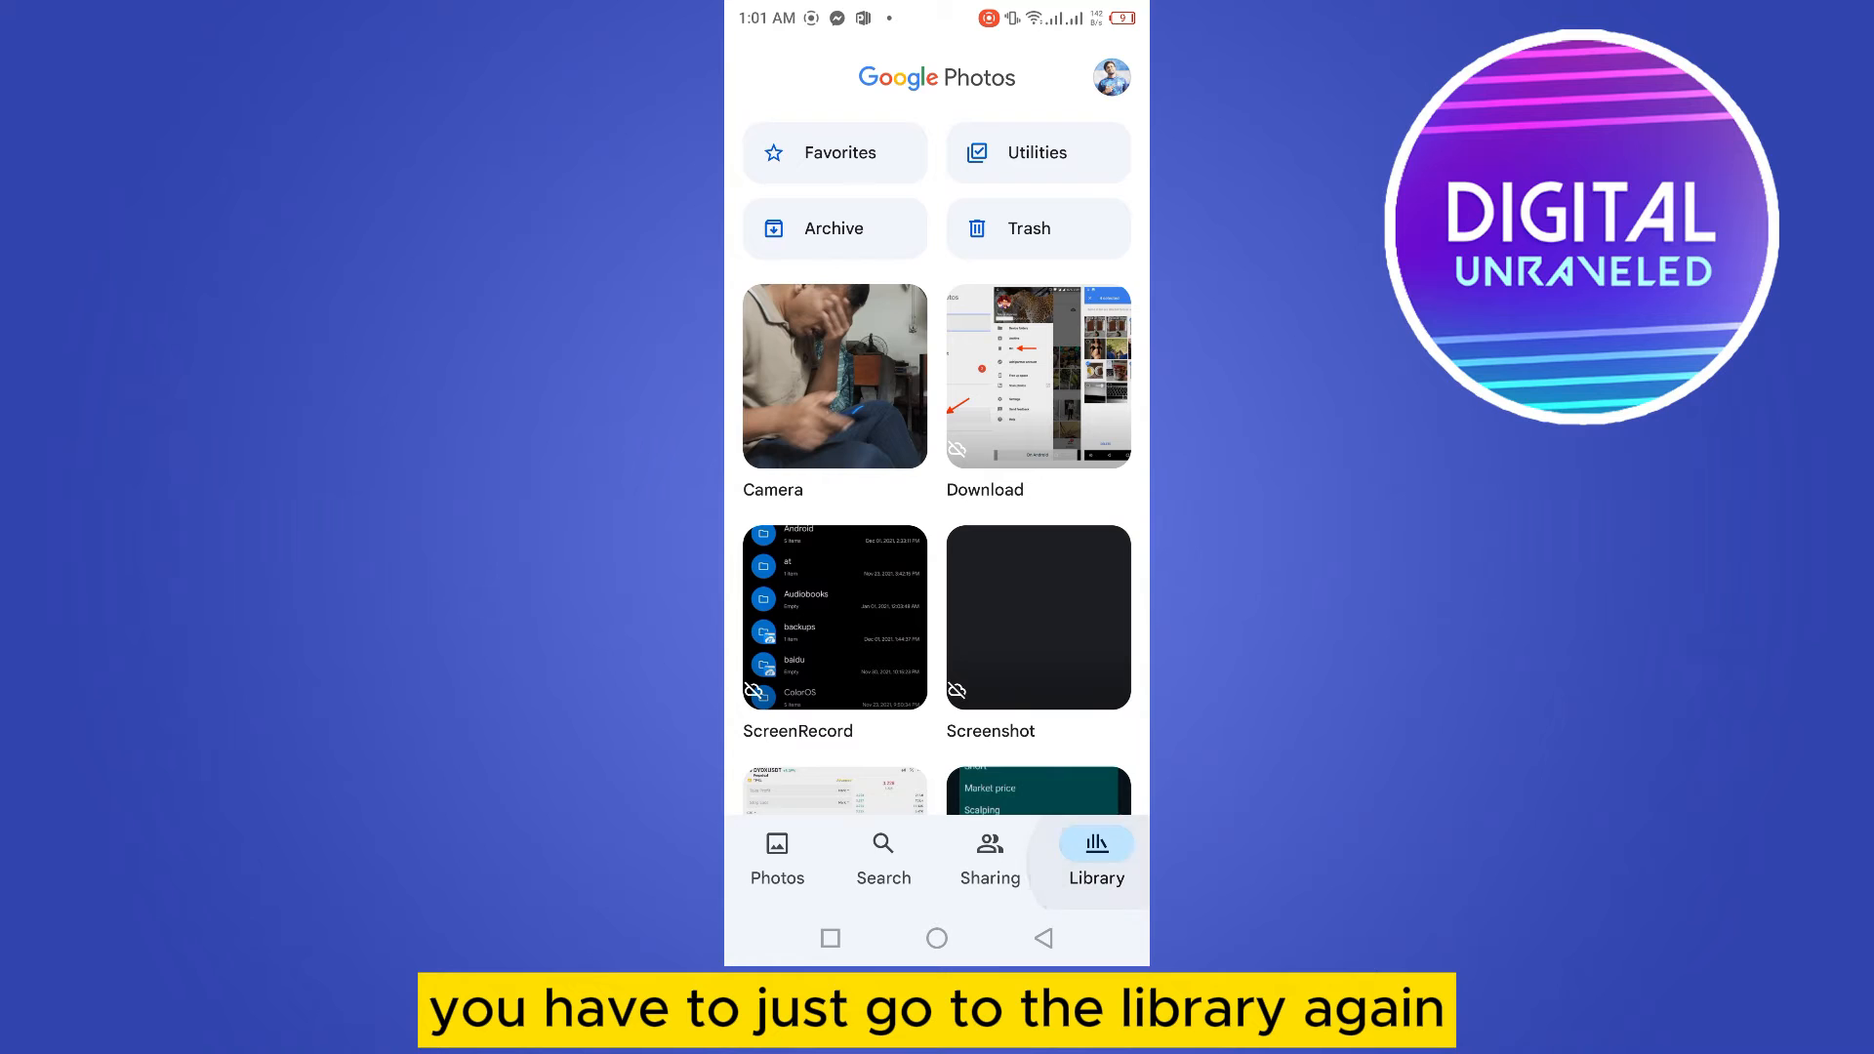
{"action": "left_click", "coordinate": [1027, 228]}
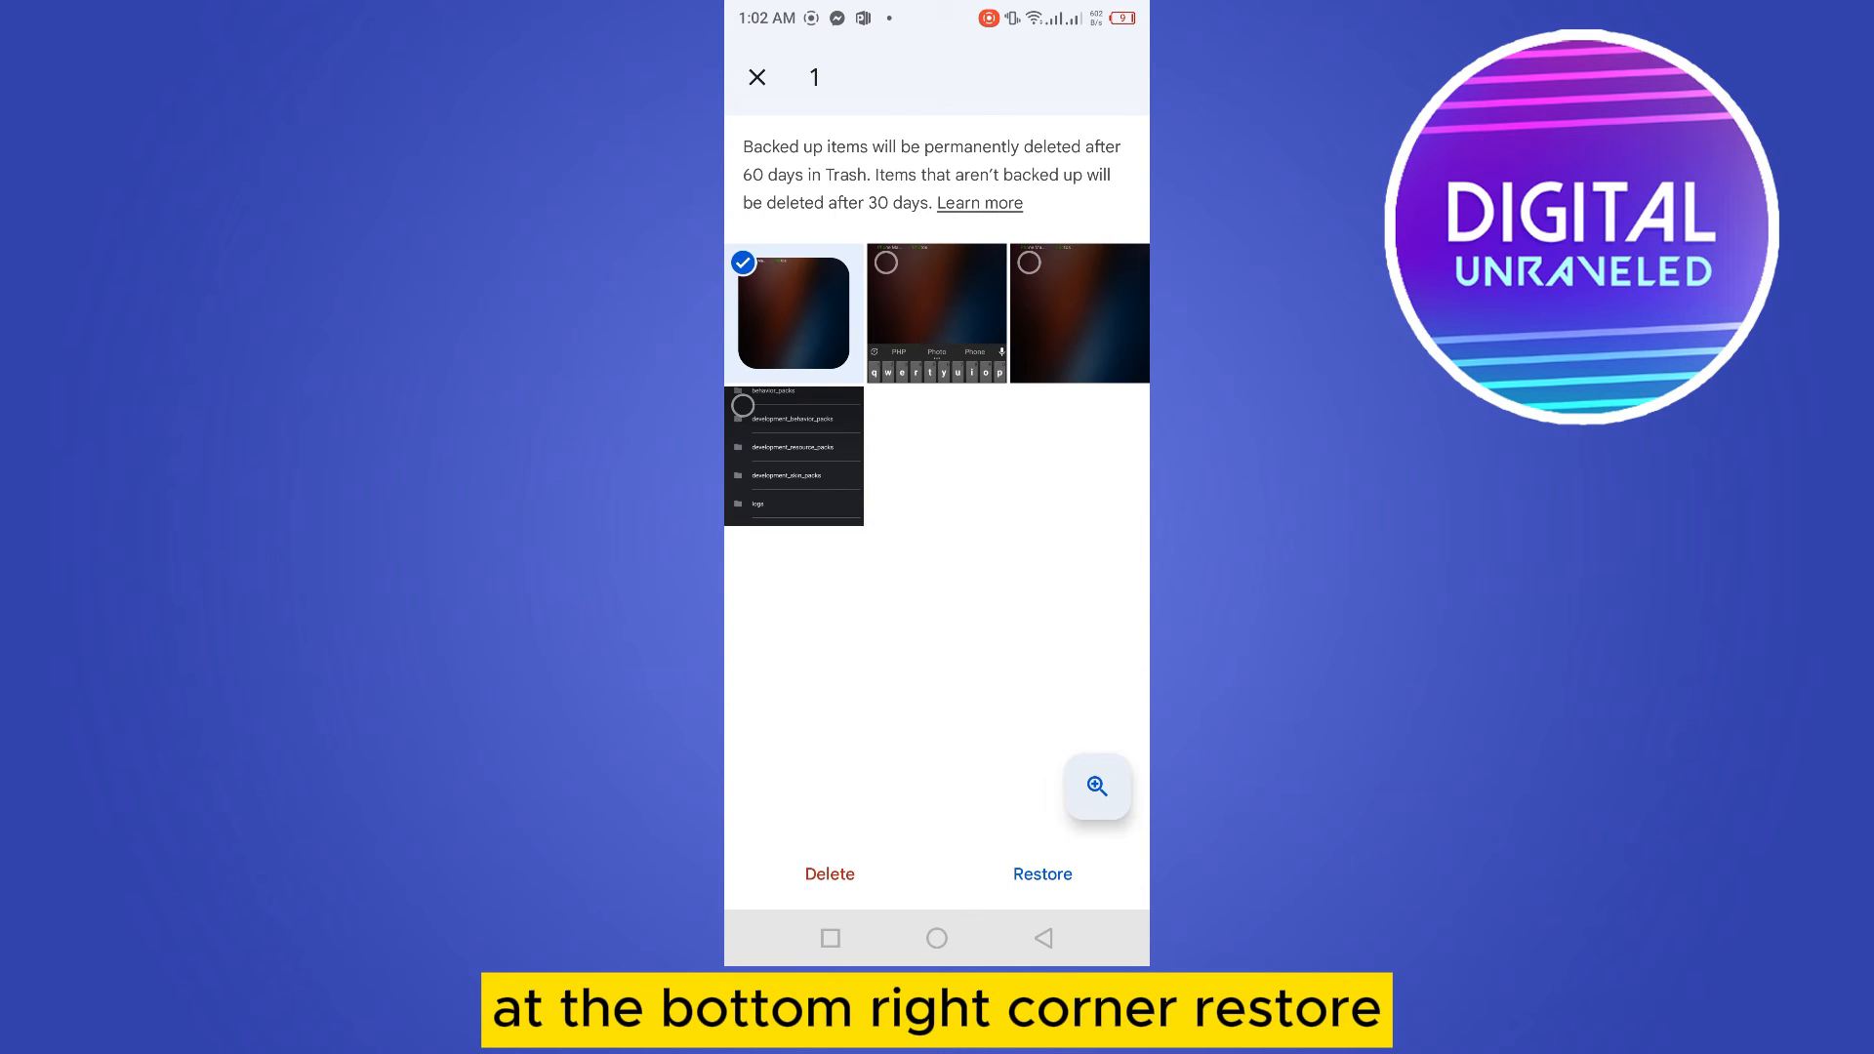
{"action": "left_click", "coordinate": [1041, 875]}
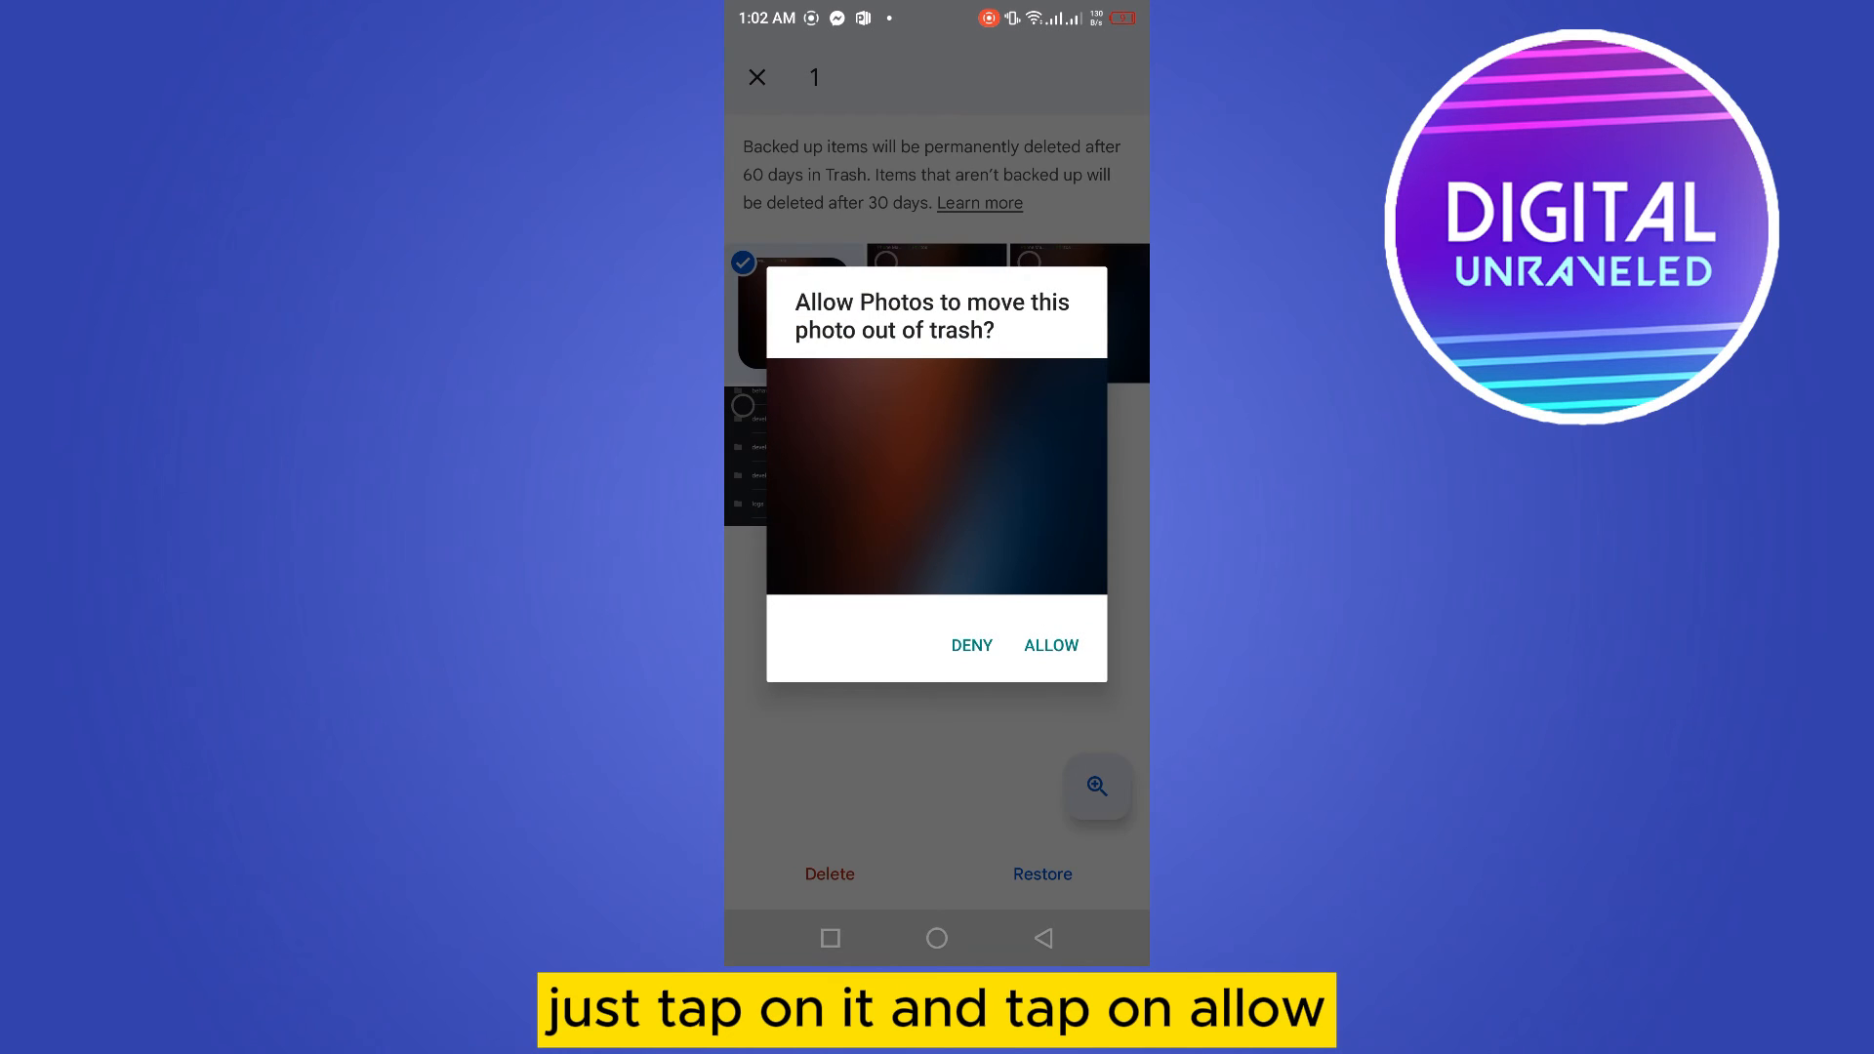
{"action": "left_click", "coordinate": [1051, 644]}
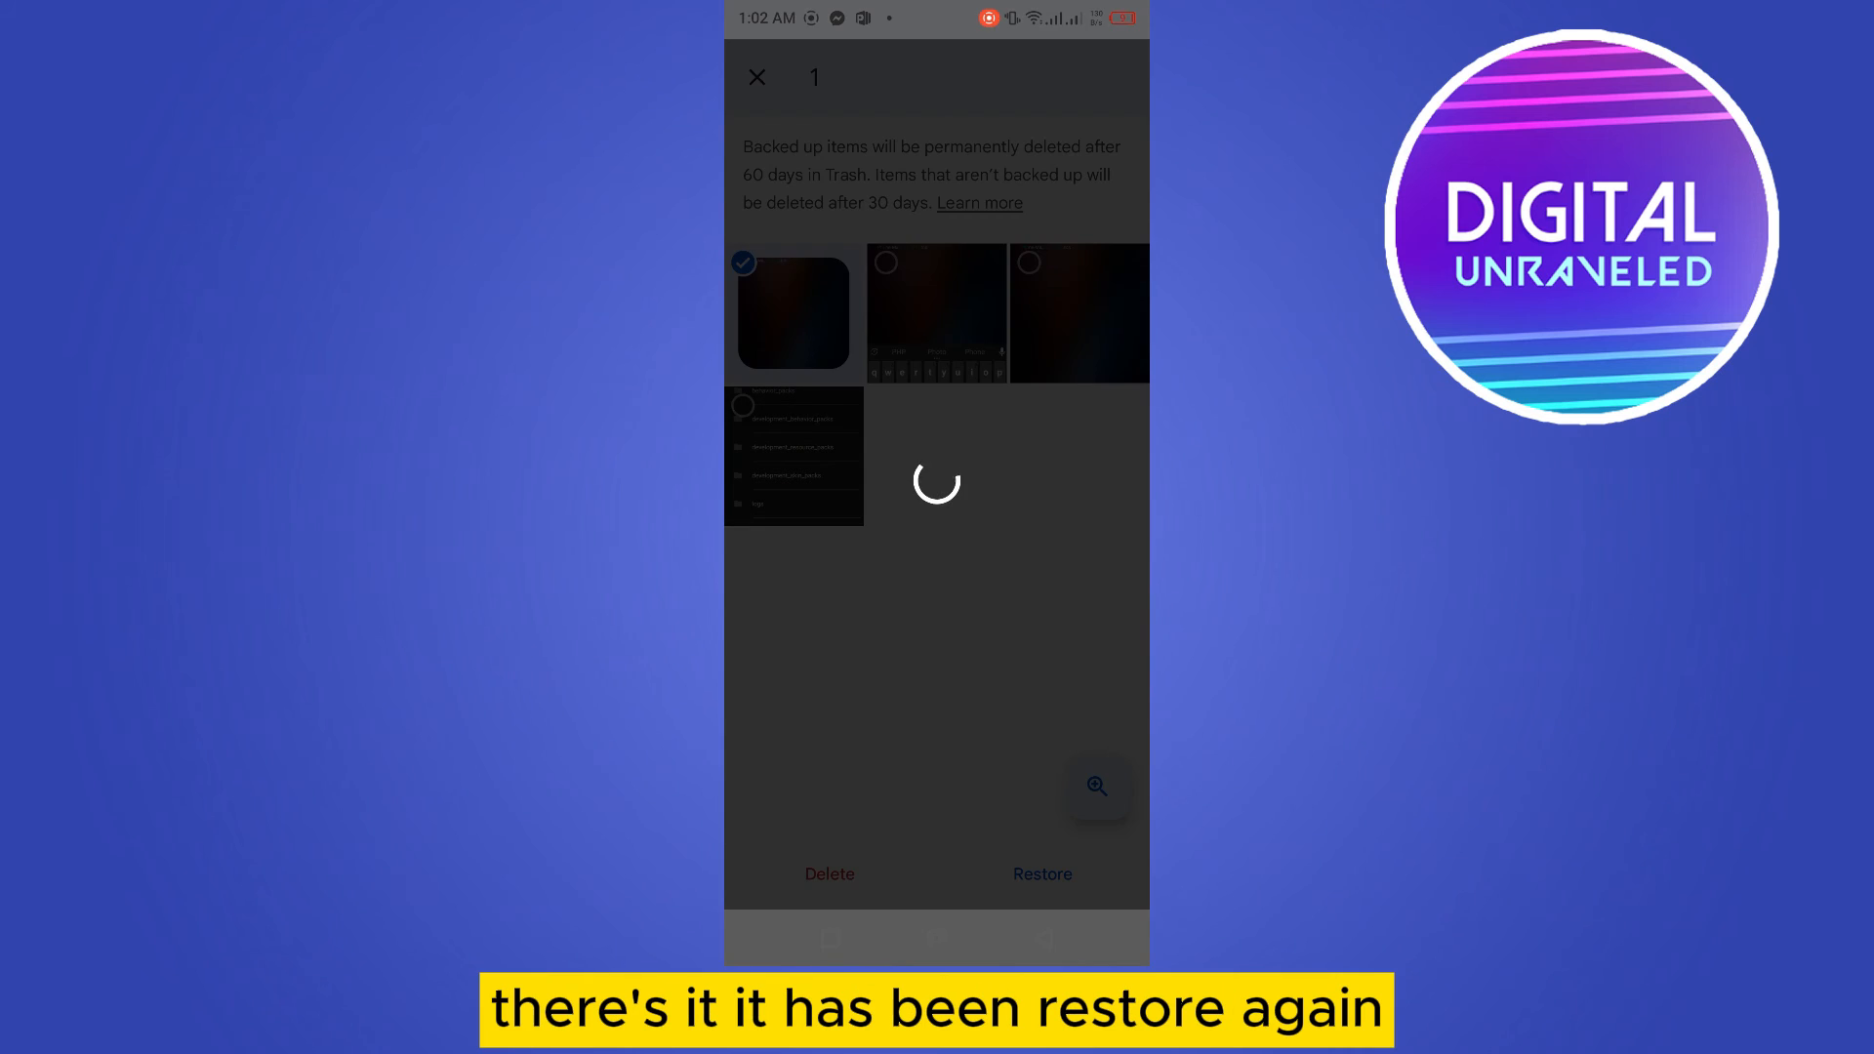
{"action": "left_click", "coordinate": [1040, 875]}
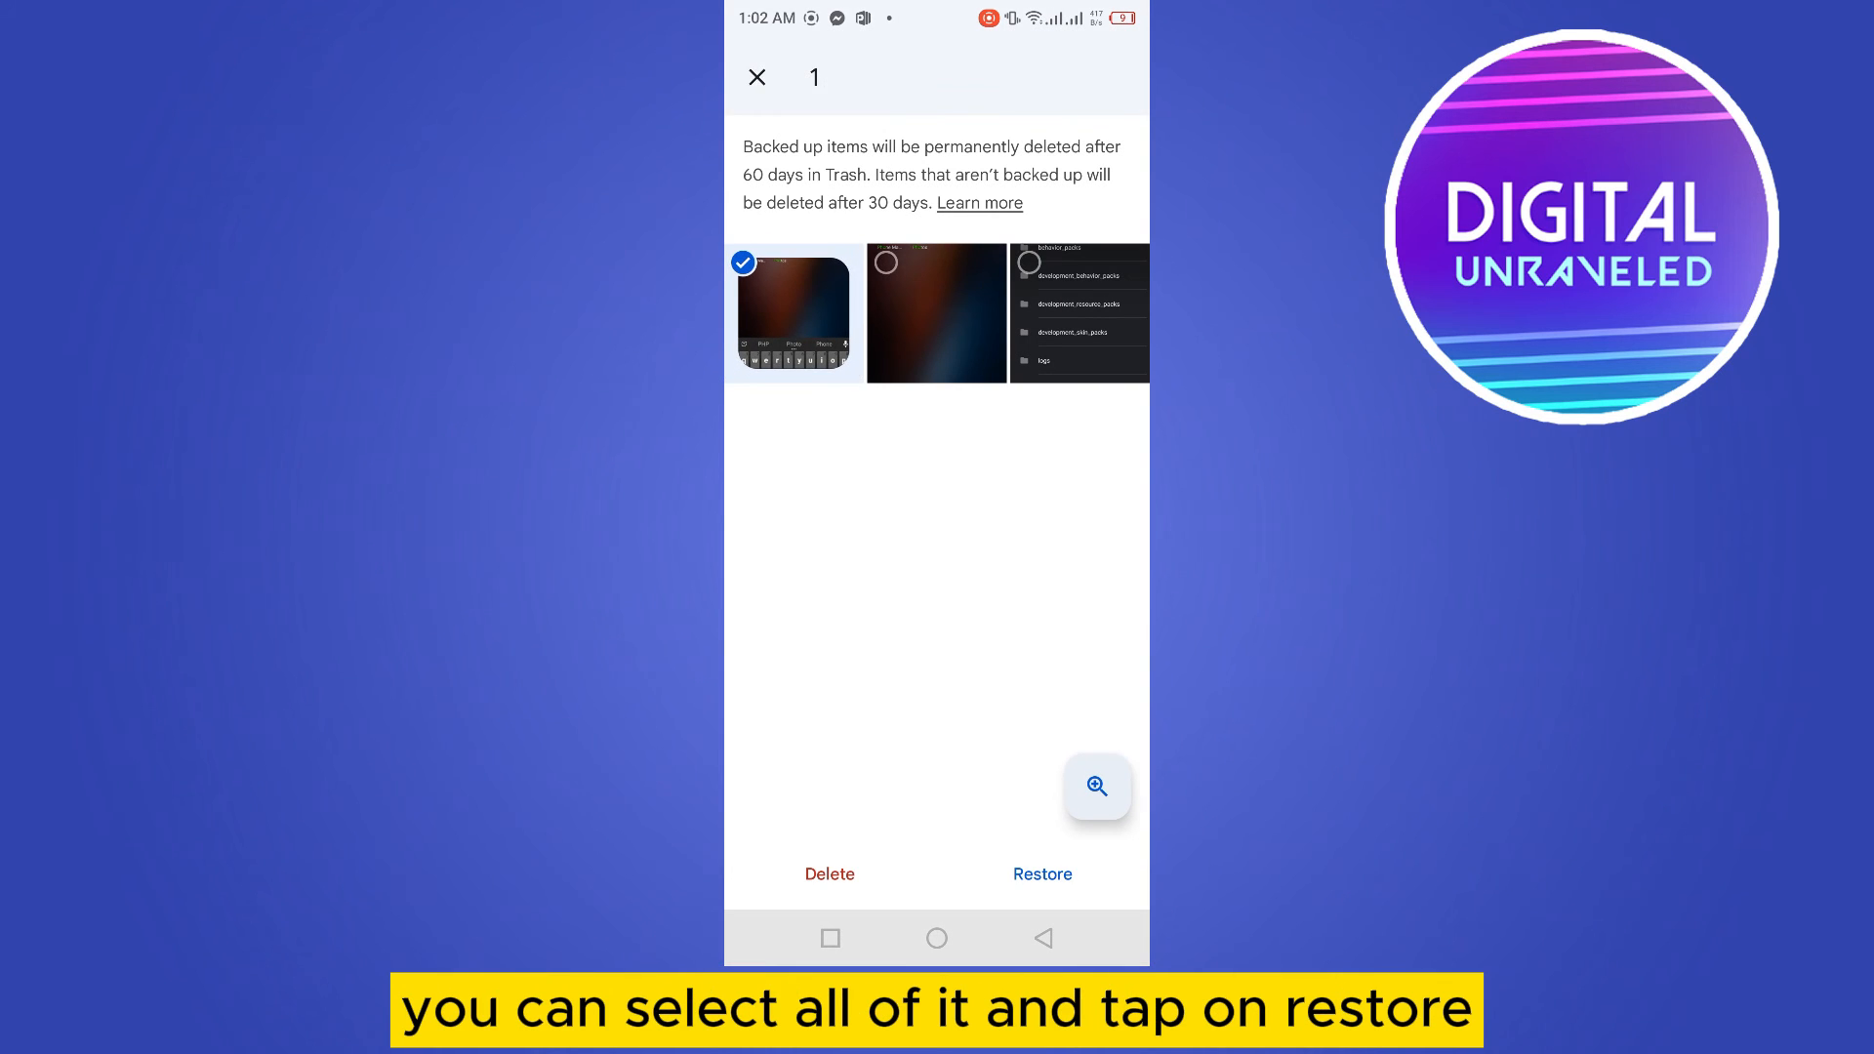
Restore the remaining three photos so Trash shows 'Nothing in Trash' with a '3 restored' notice.
{"action": "left_click", "coordinate": [1040, 875]}
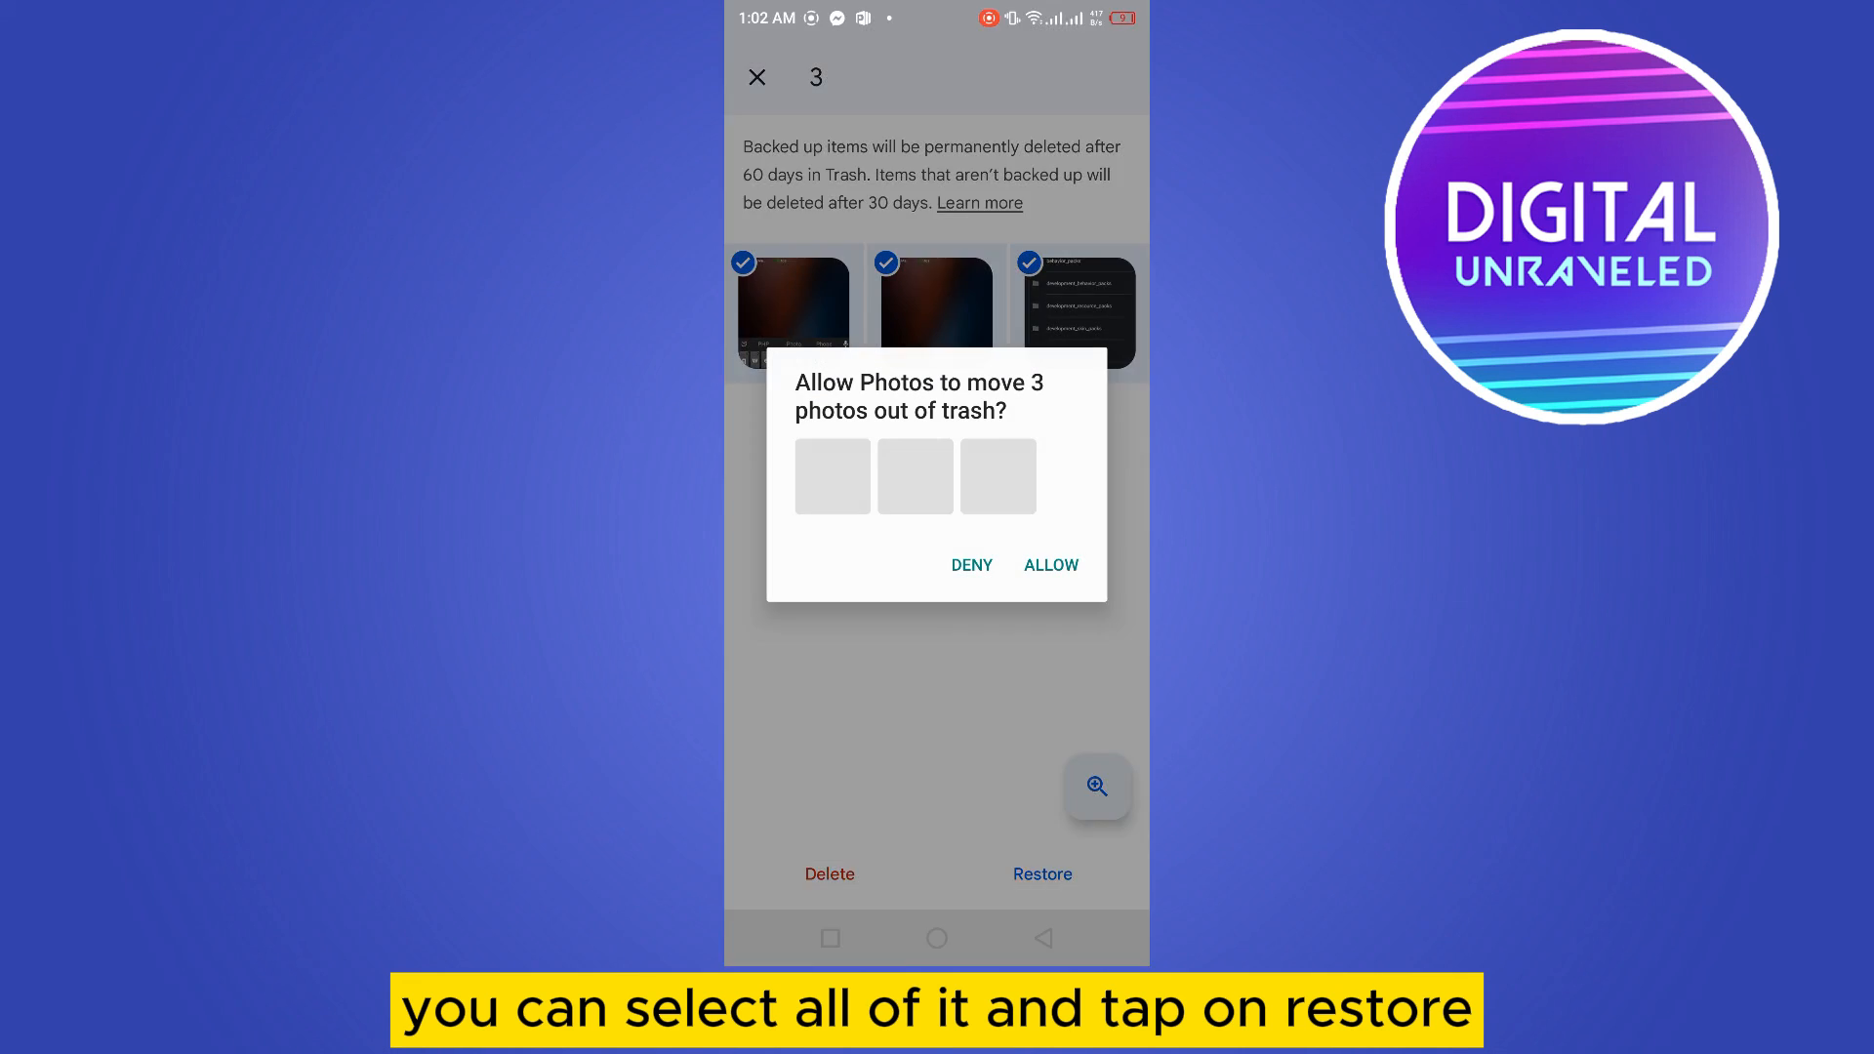
{"action": "left_click", "coordinate": [1051, 564]}
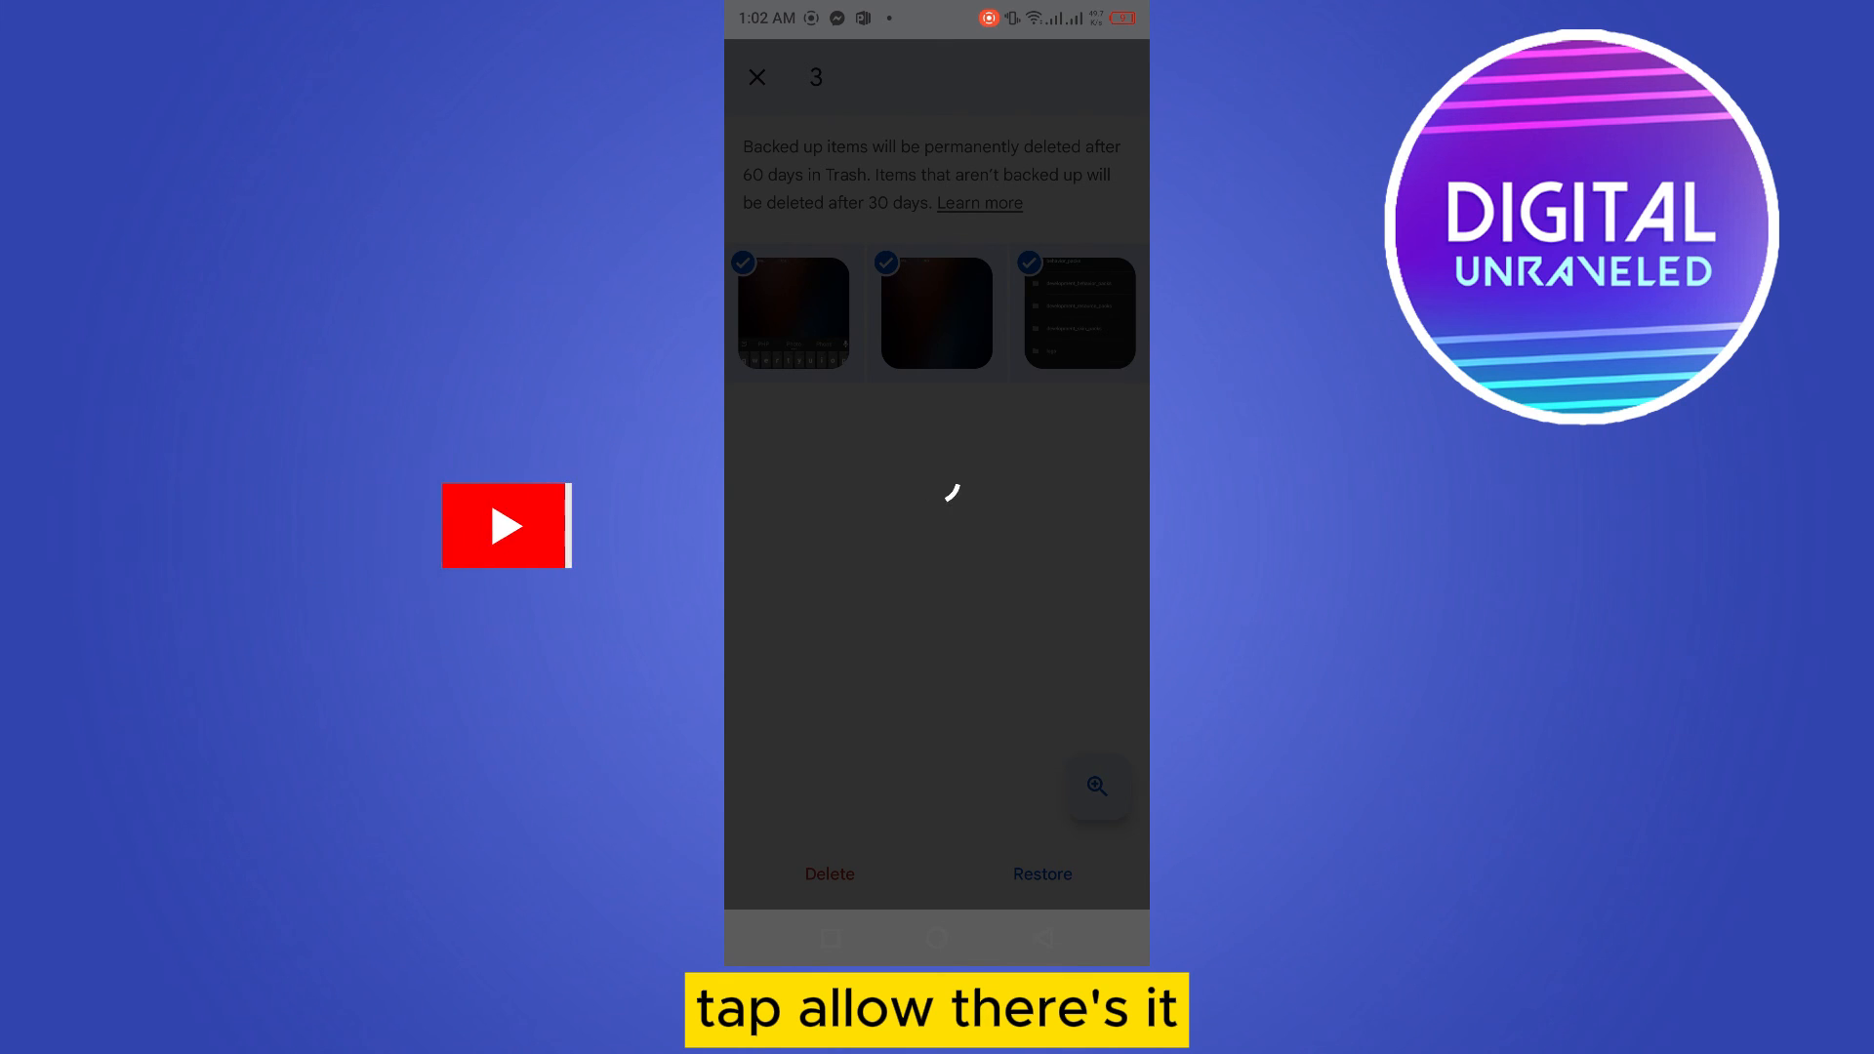
{"action": "left_click", "coordinate": [1040, 875]}
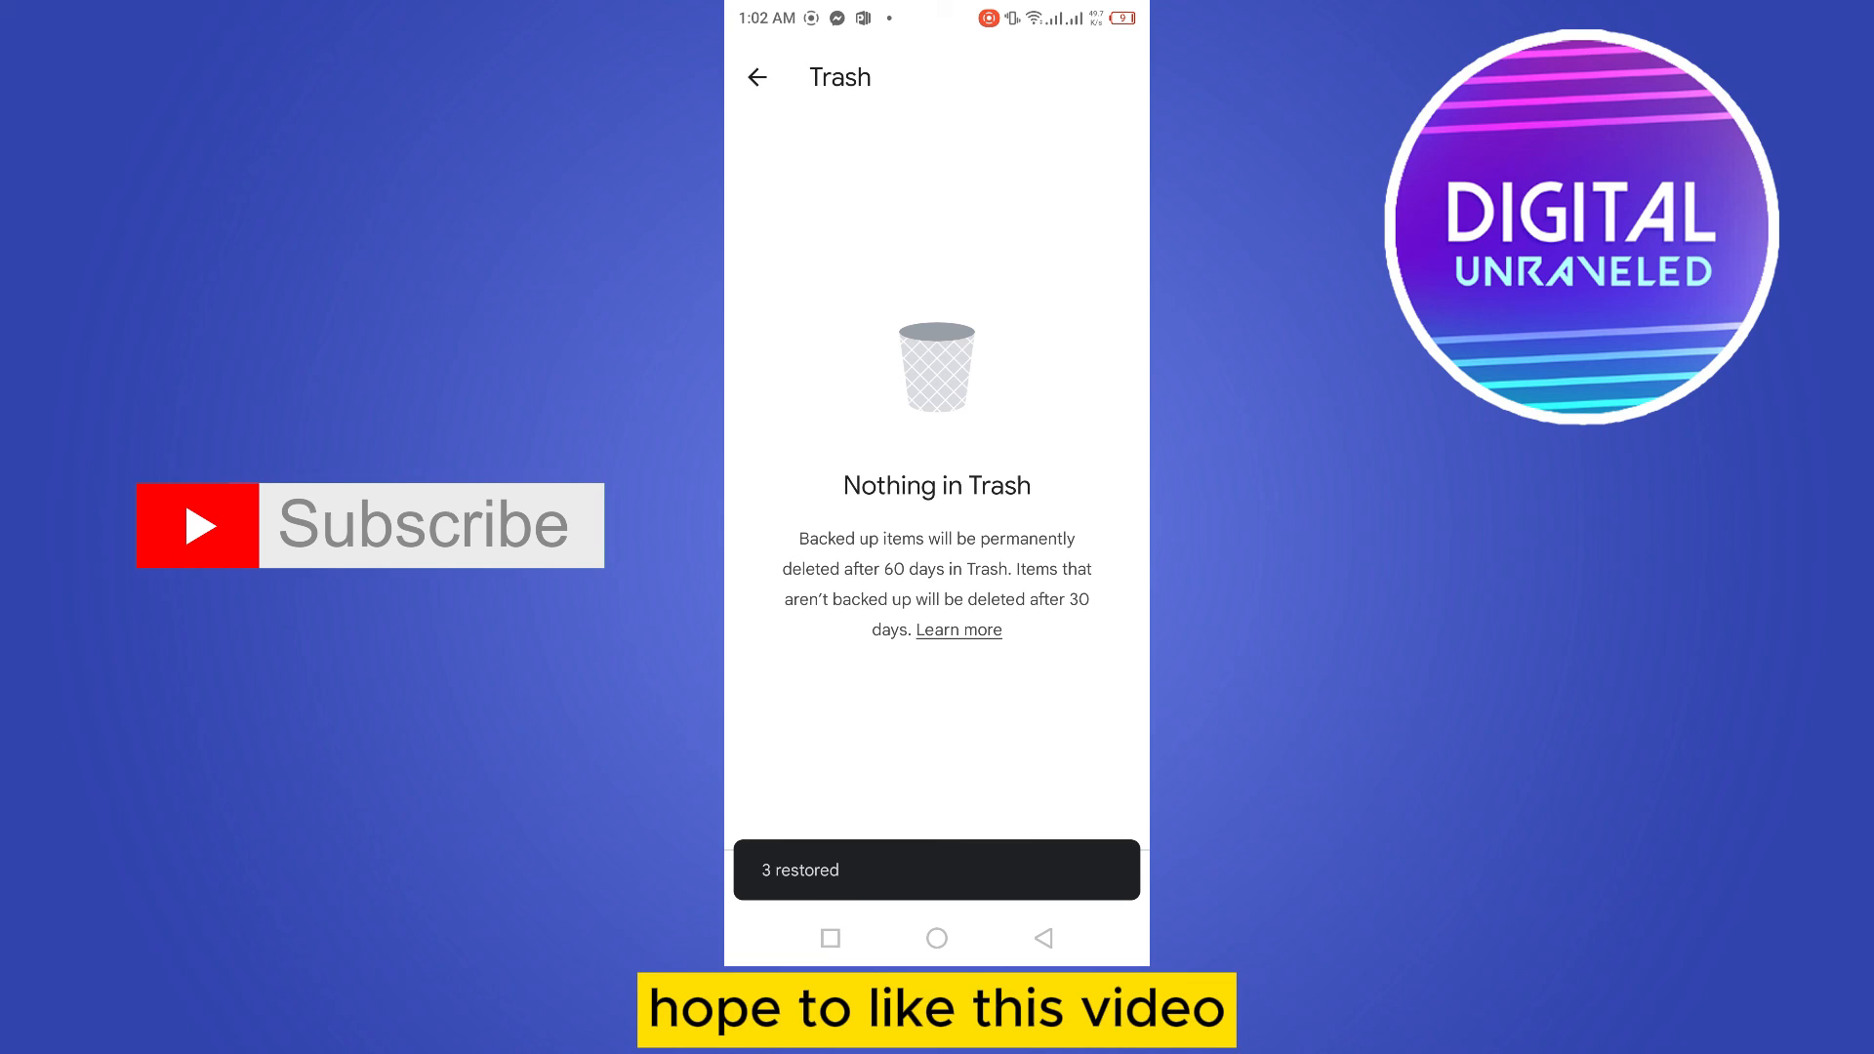